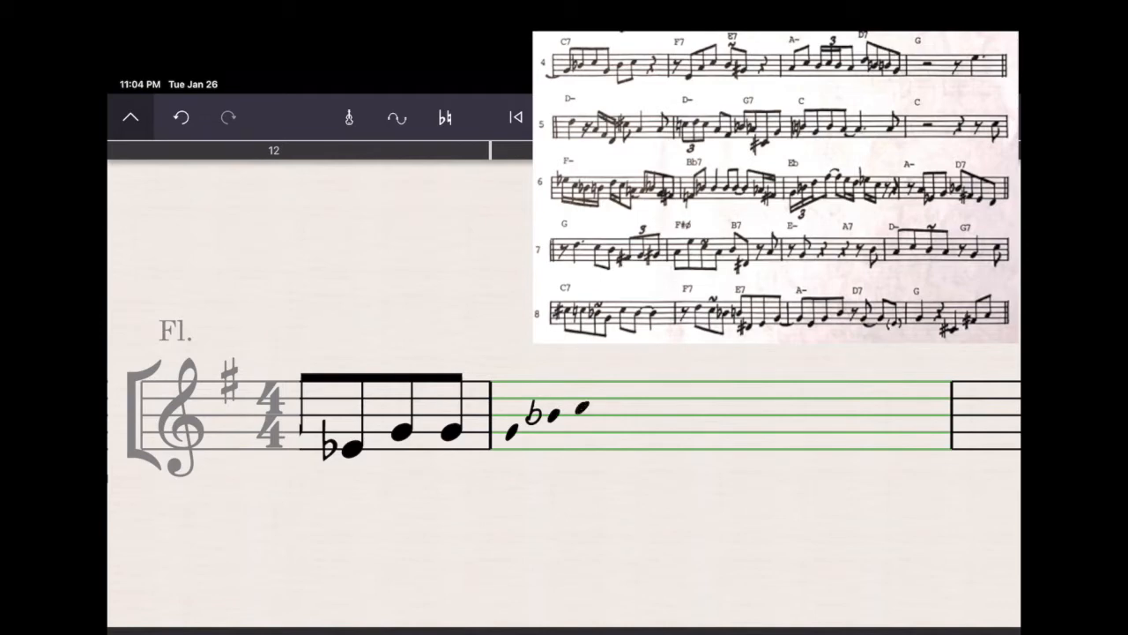
# - Handwrite bar 12's notes on the staff so they are recognised as flute notation
pyautogui.click(603, 432)
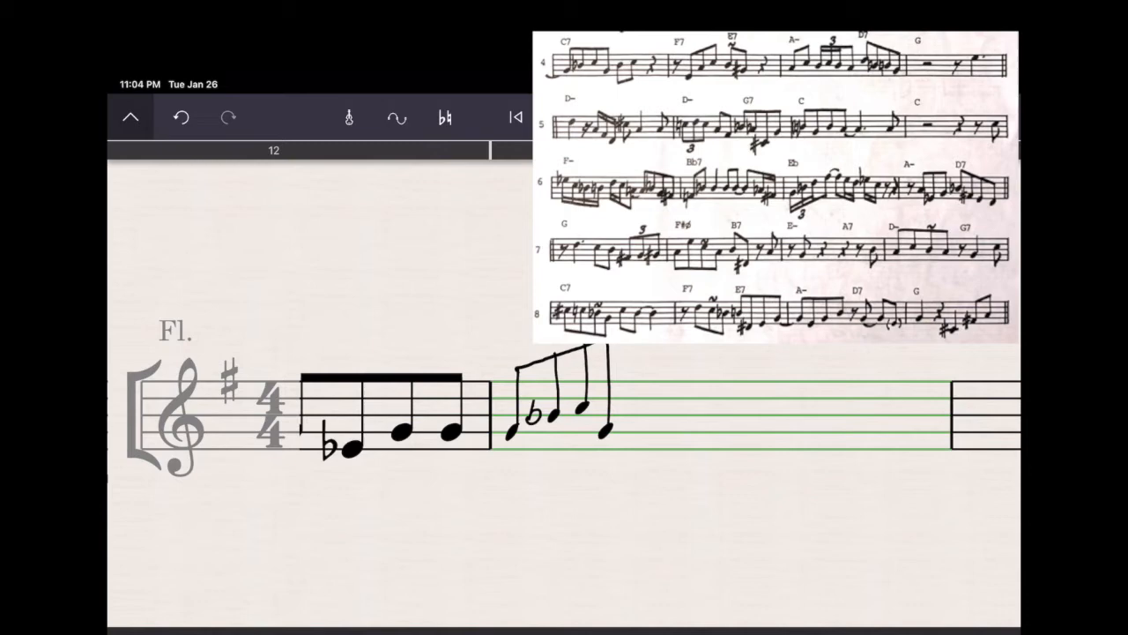
pyautogui.click(645, 412)
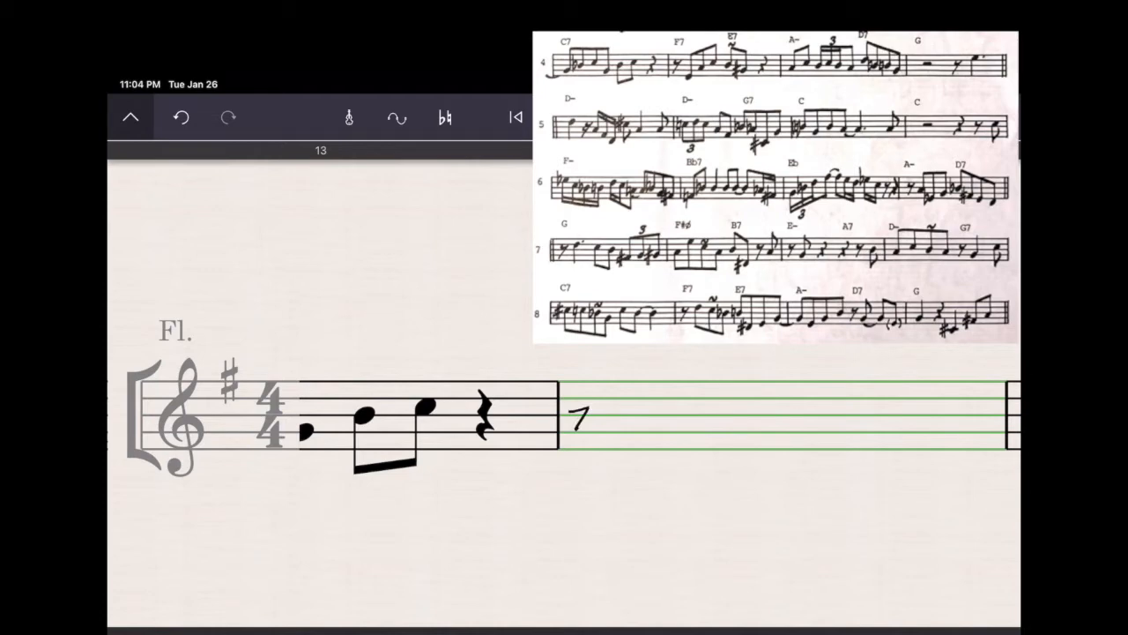
# - Handwrite bar 13 as quarter, two eighths, quarter rest, then begin bar 14 after an eighth rest
pyautogui.click(599, 449)
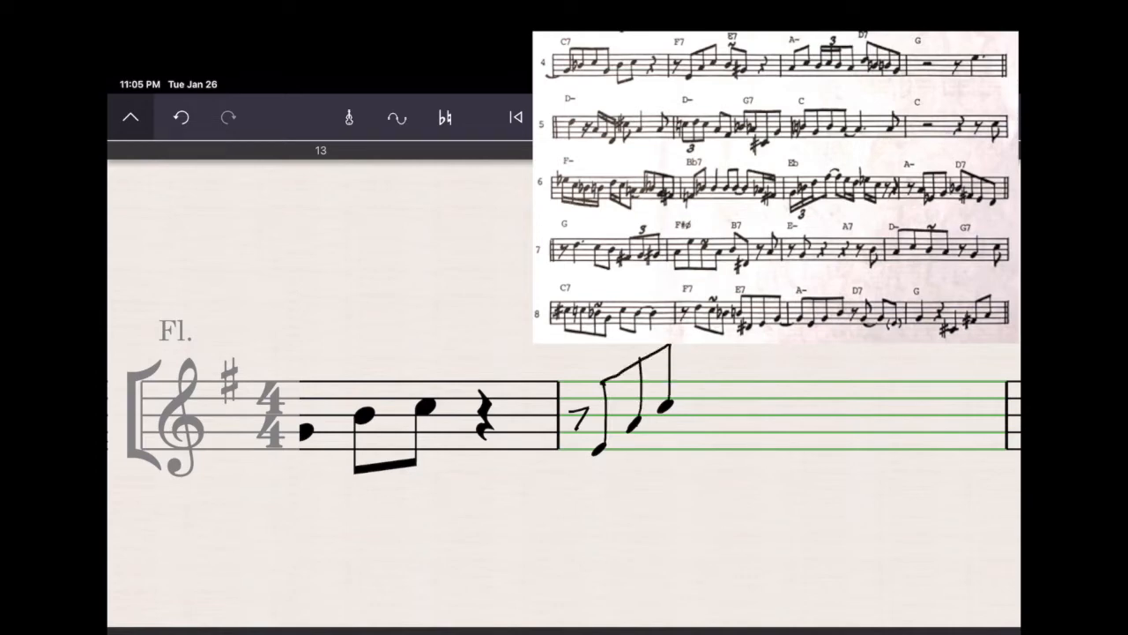
pyautogui.click(701, 415)
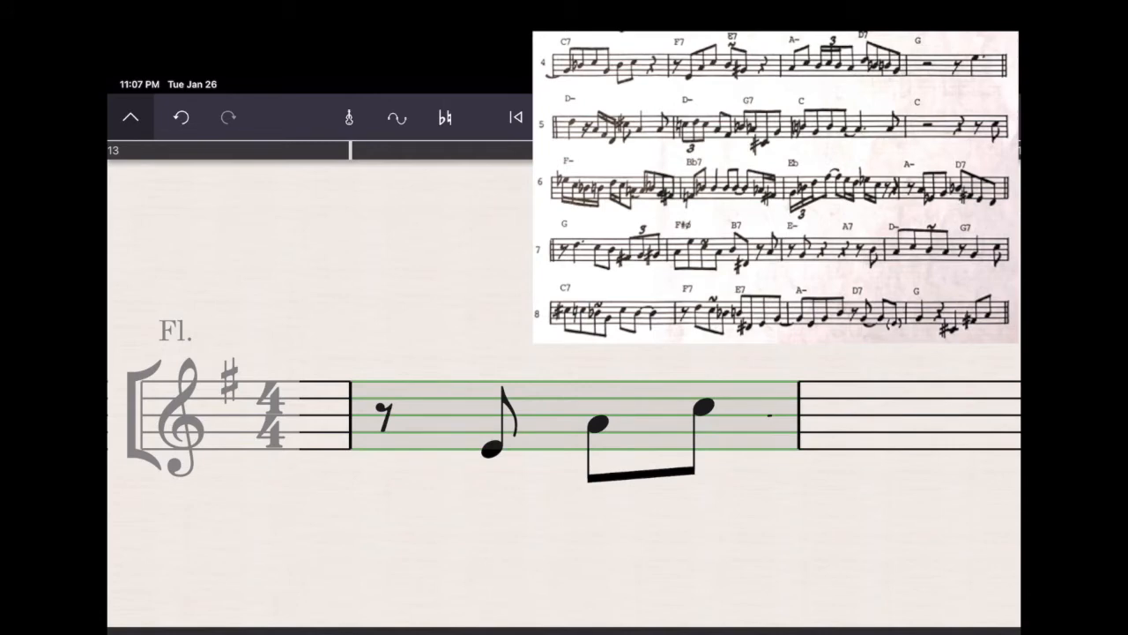
pyautogui.click(733, 414)
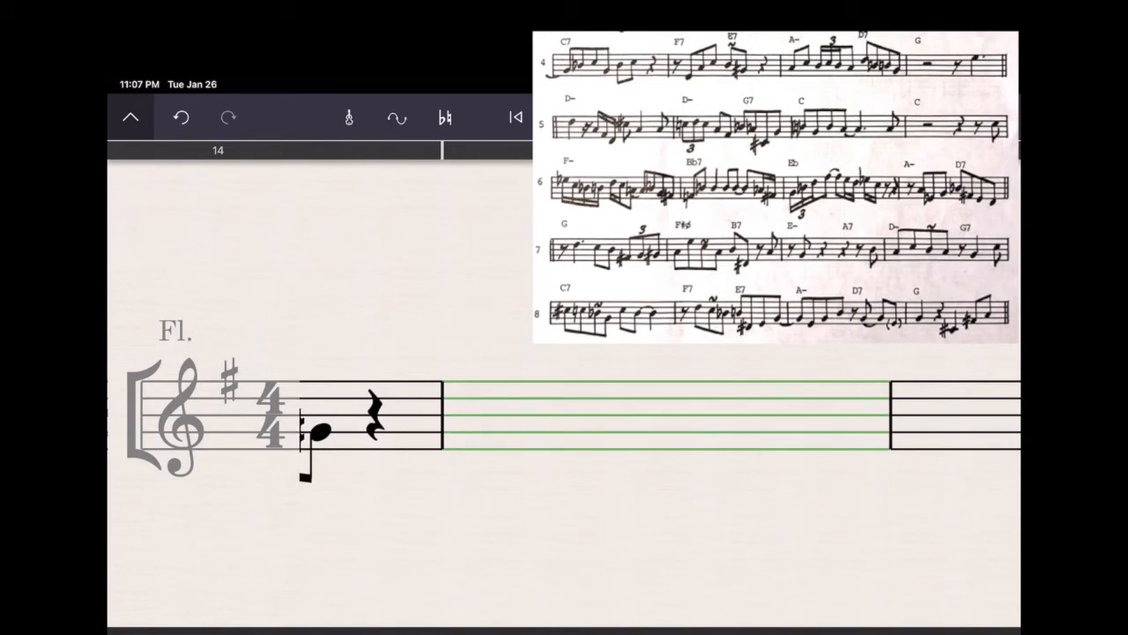
# - Handwrite the eighth notes, the triplet with its 3, and the flattened eighth note
pyautogui.click(462, 425)
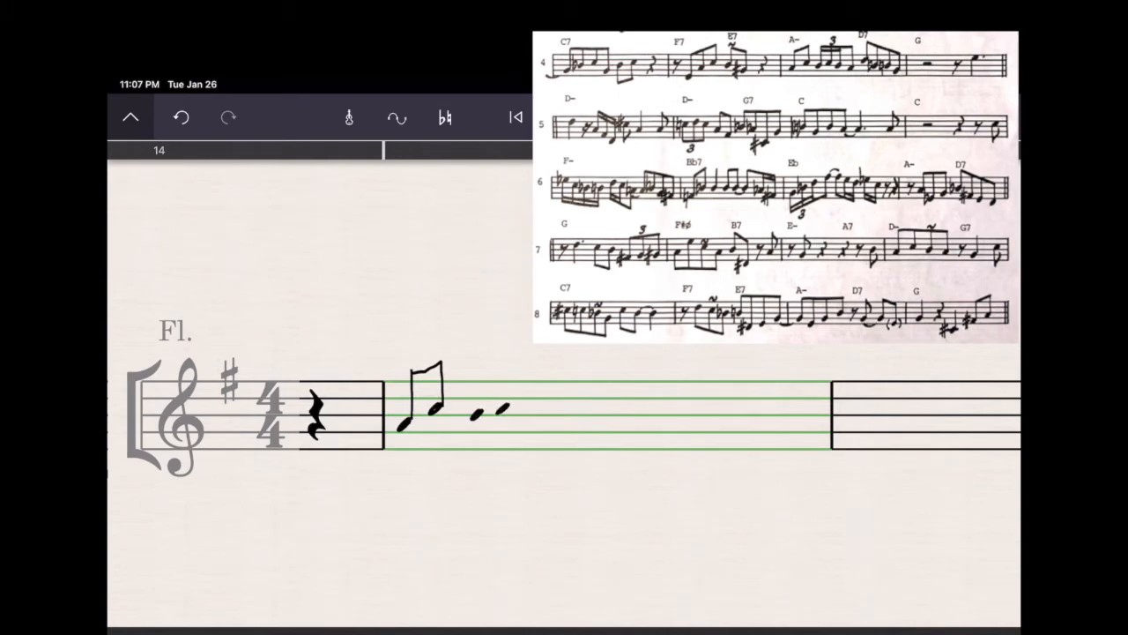
pyautogui.click(525, 414)
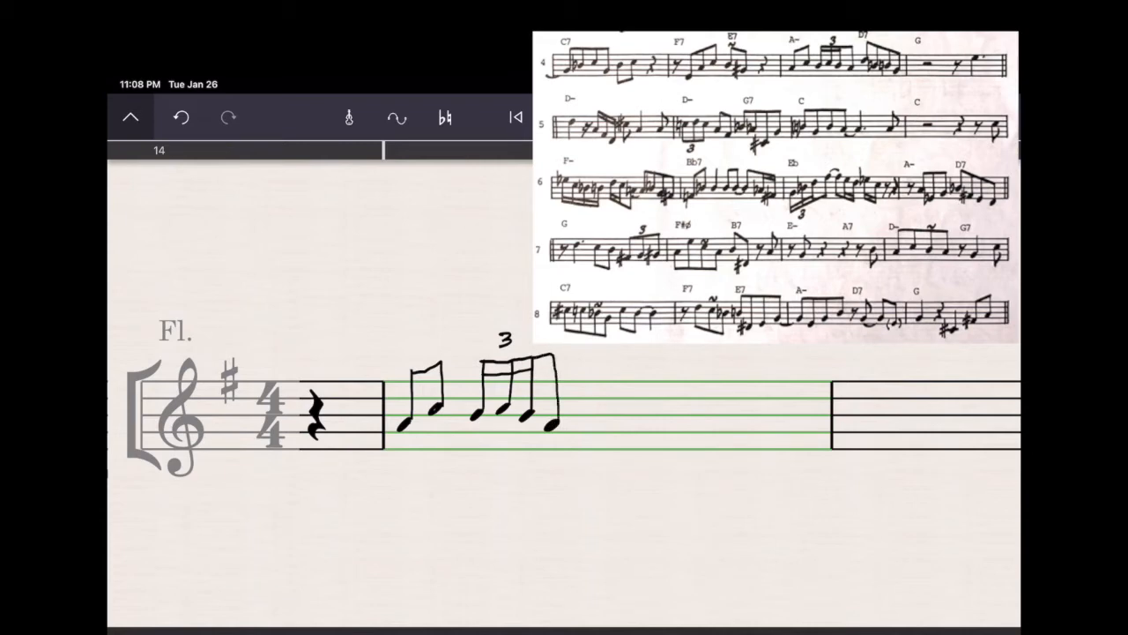
pyautogui.click(592, 398)
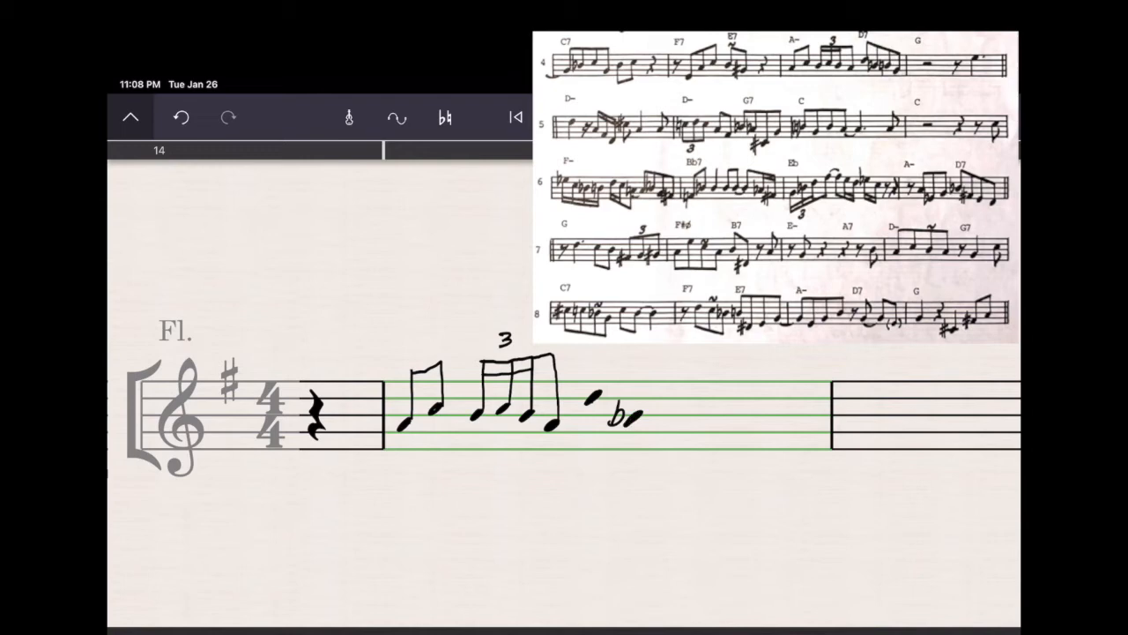
pyautogui.moveTo(656, 423); pyautogui.dragTo(666, 409)
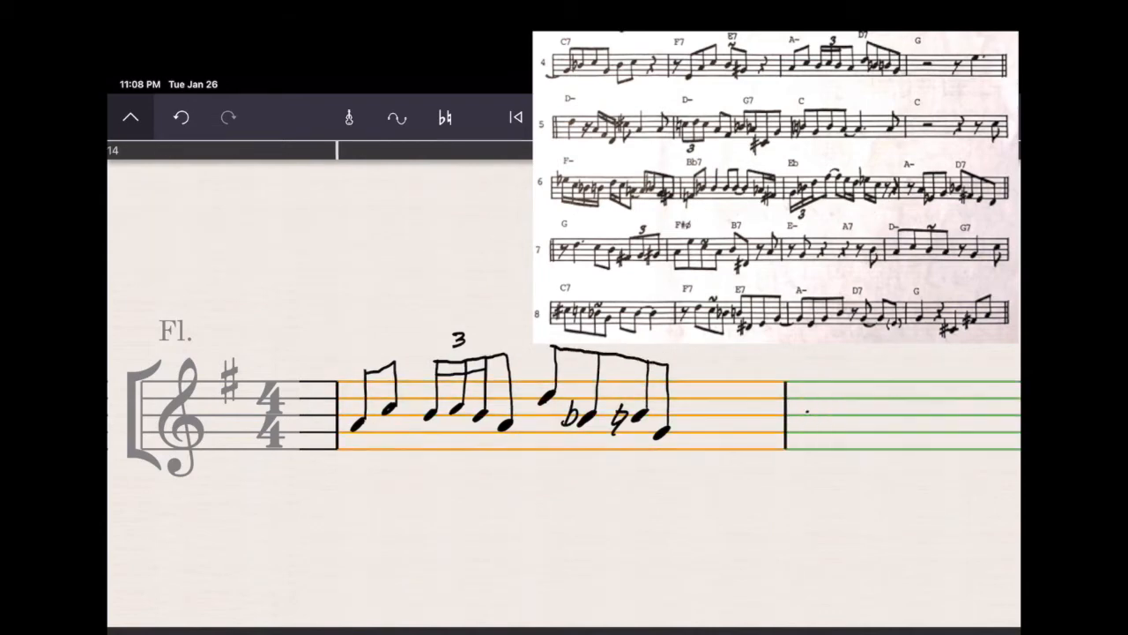
# - Finish the triplet bar with its flat and natural eighth notes and move on to the next bar
pyautogui.click(180, 116)
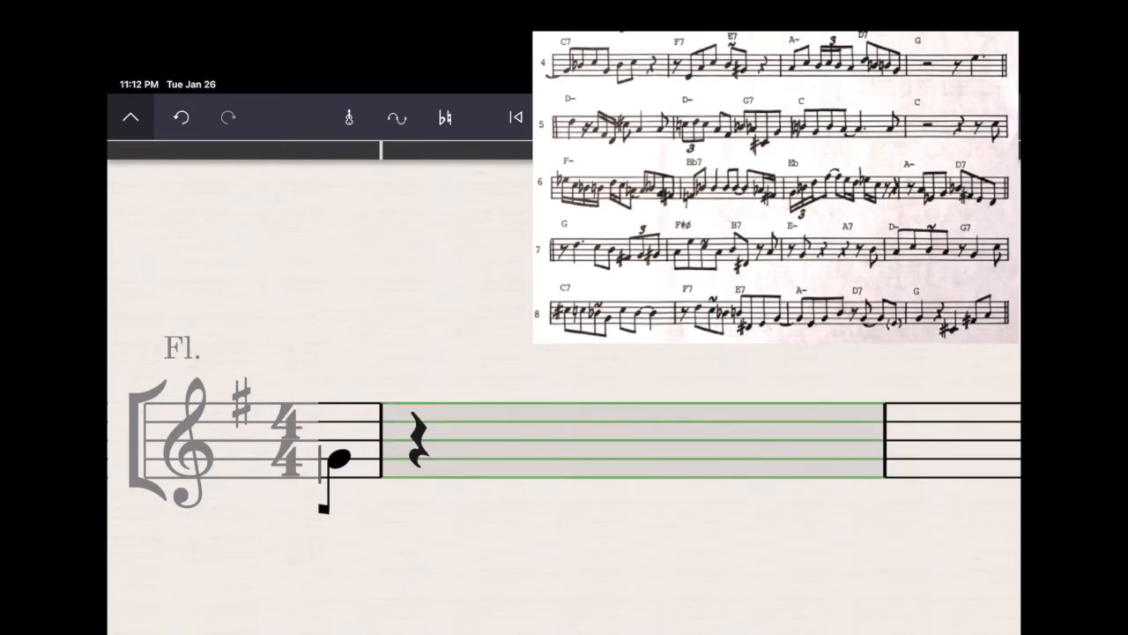
# - Handwrite the label 'Measure 5' above the first flute measure
pyautogui.click(656, 441)
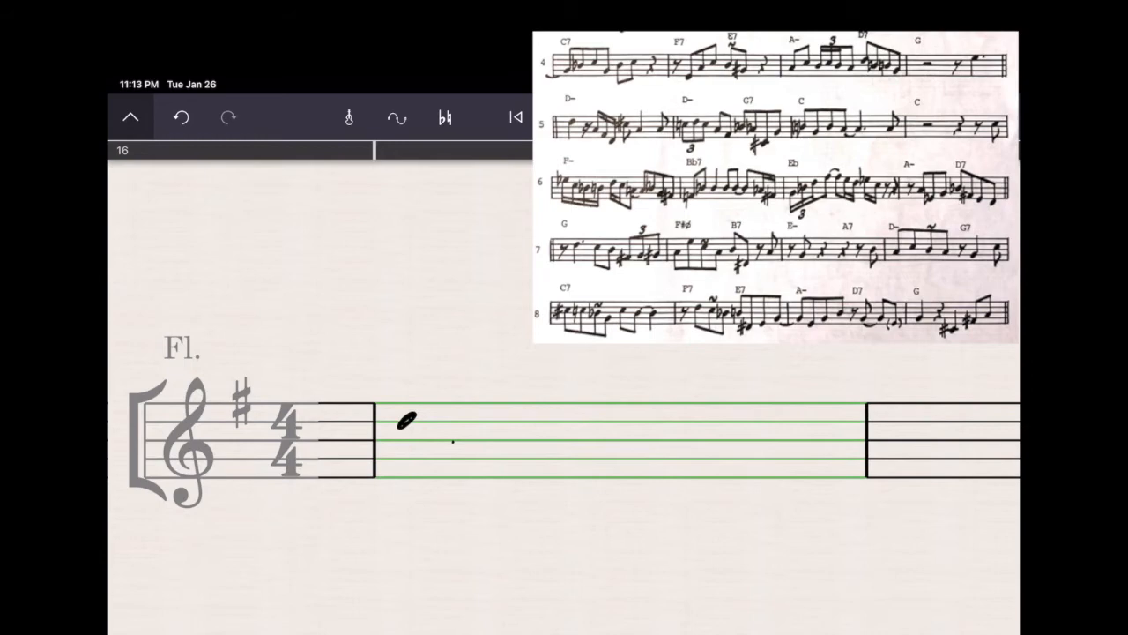
pyautogui.click(405, 419)
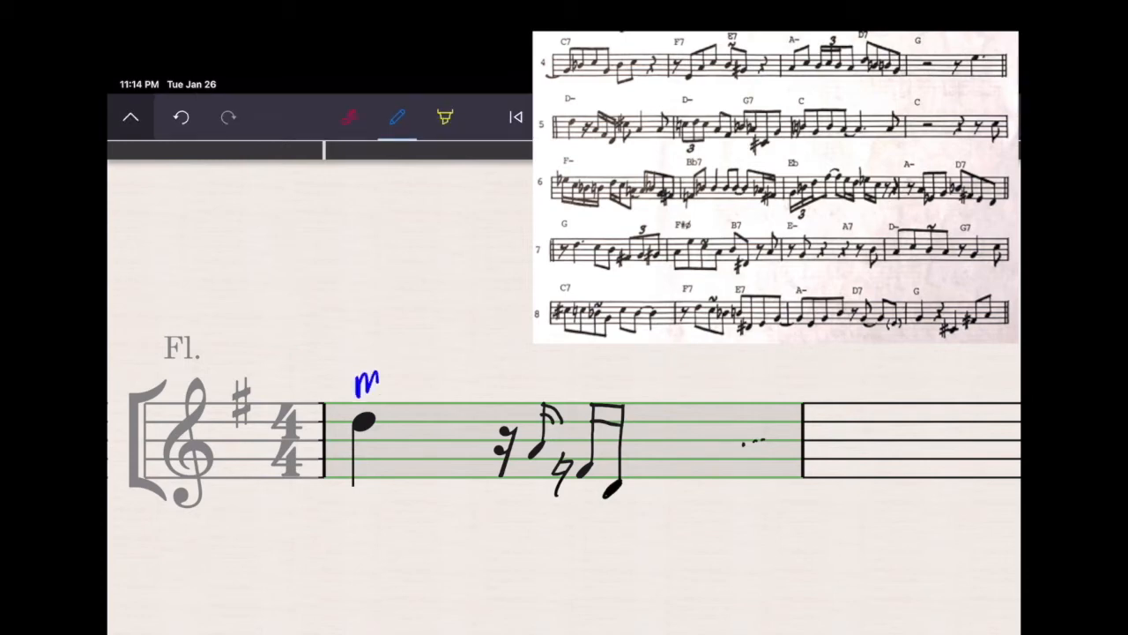
pyautogui.write('Measure 5')
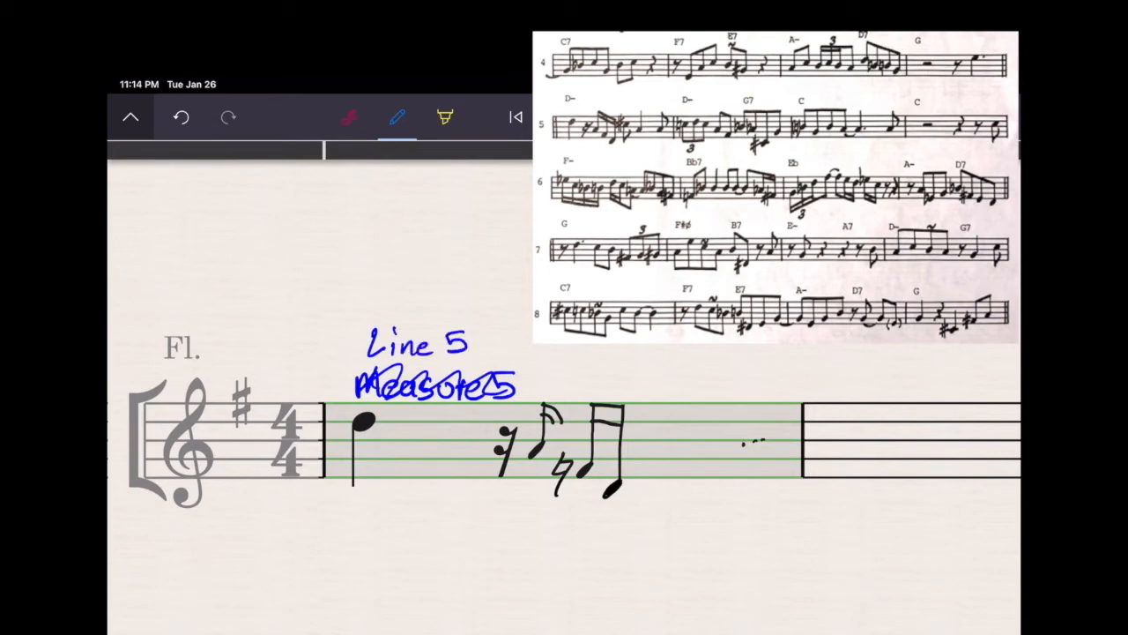
# - Add the 'Line 5' annotation above the measure label on the flute staff
pyautogui.write(': 4m')
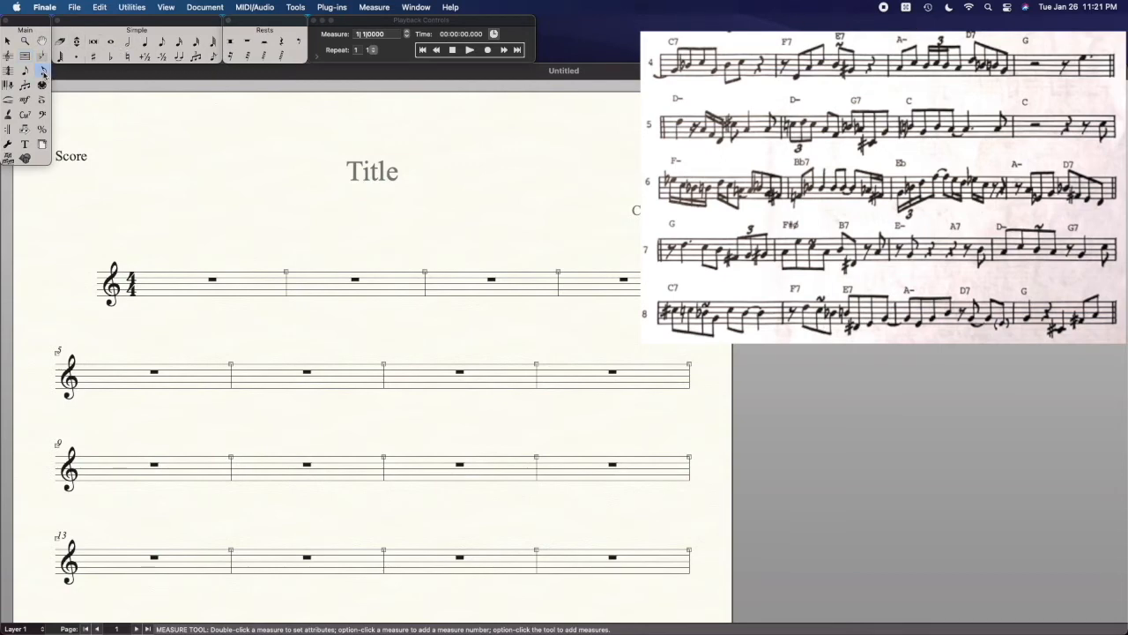
# - Enter the solo's rhythms with Speedy Entry through measures 1, 5 and 9
pyautogui.click(43, 71)
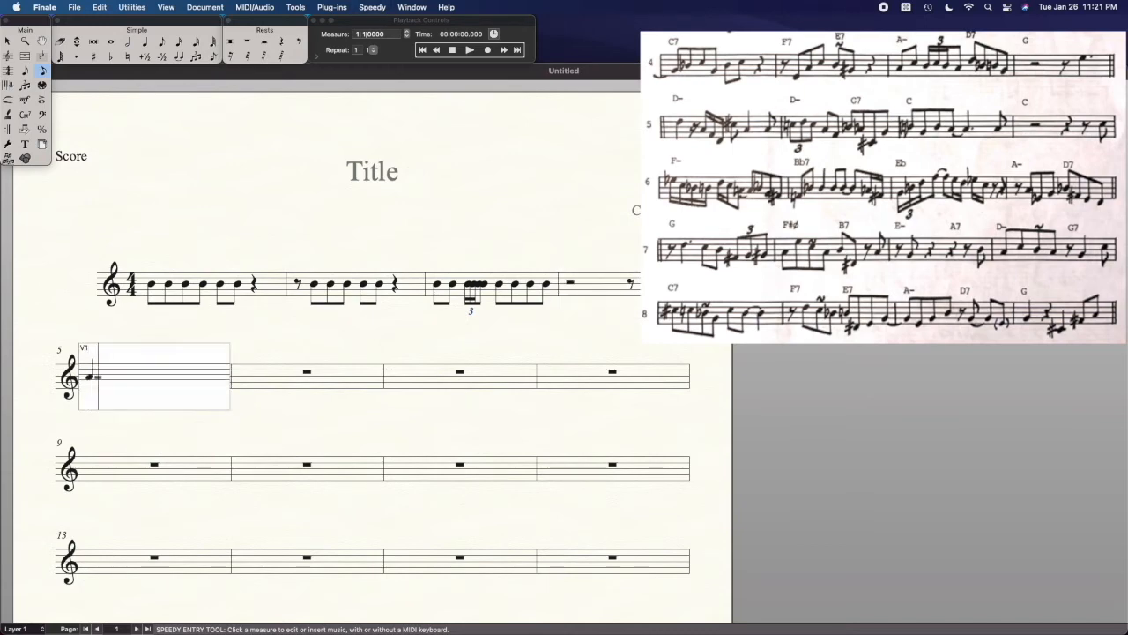
pyautogui.click(133, 377)
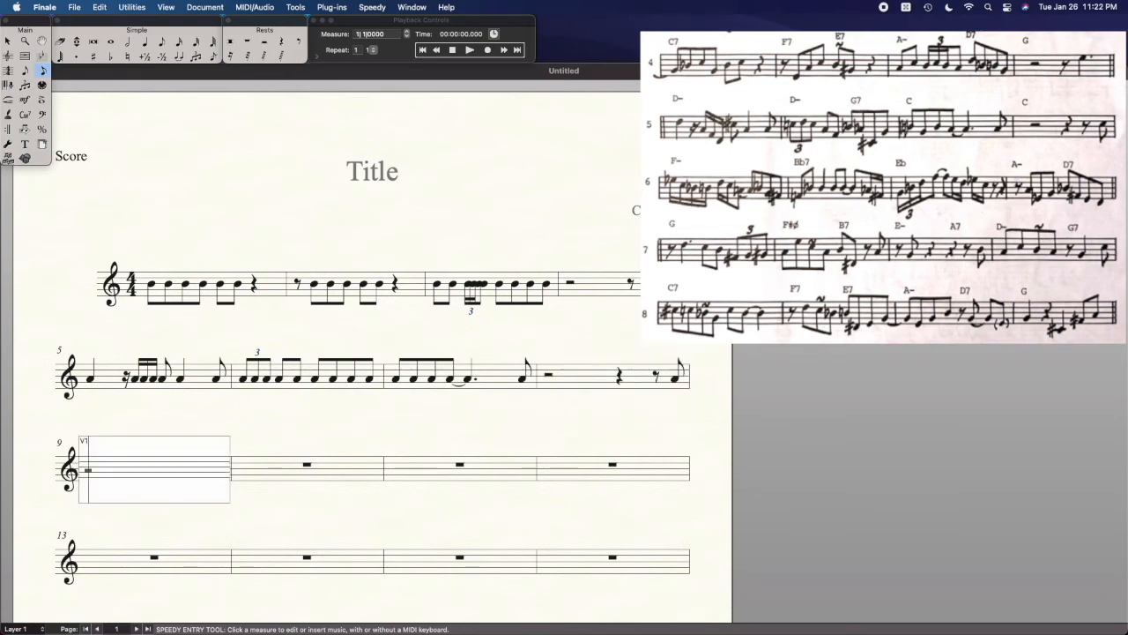
pyautogui.click(106, 466)
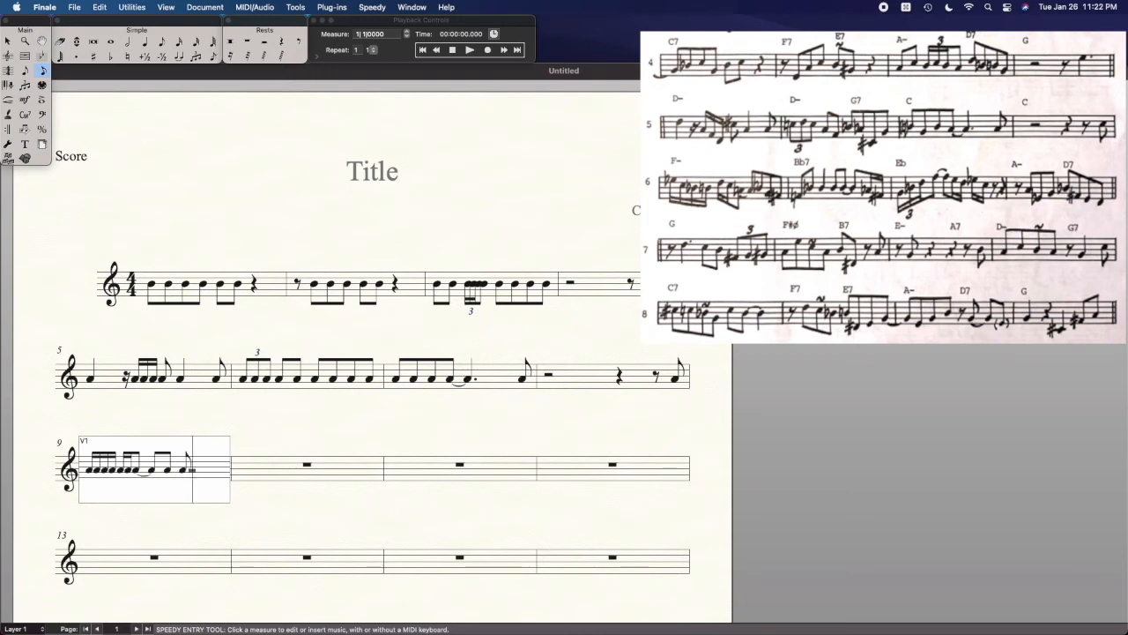
pyautogui.click(307, 466)
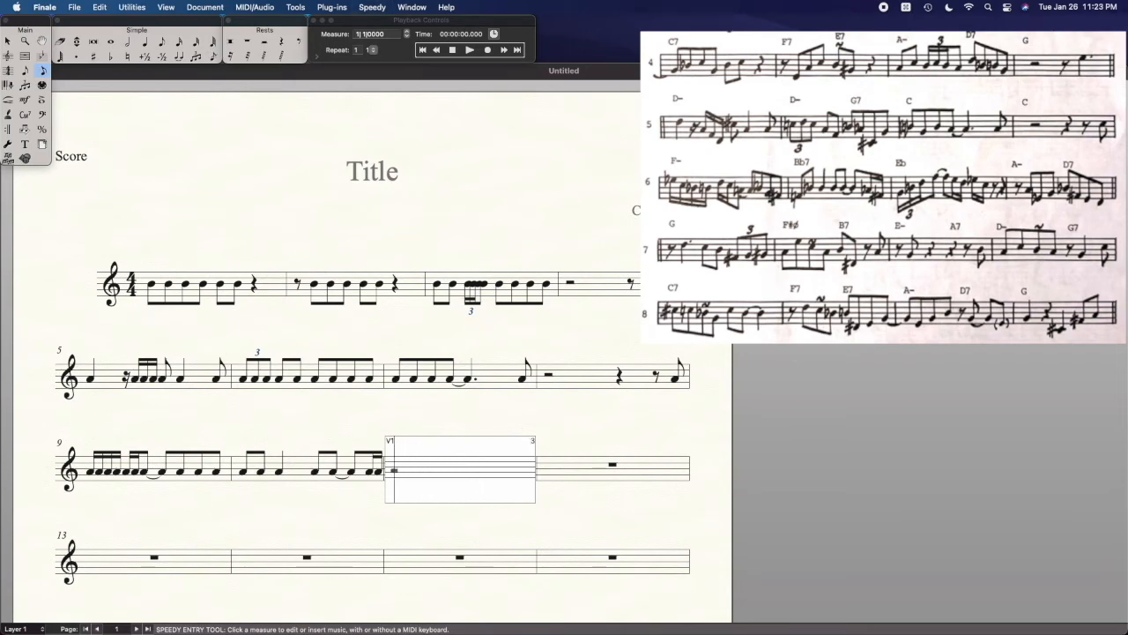
# - Continue entering the rhythms in measures 10 and 14 onward
pyautogui.click(402, 462)
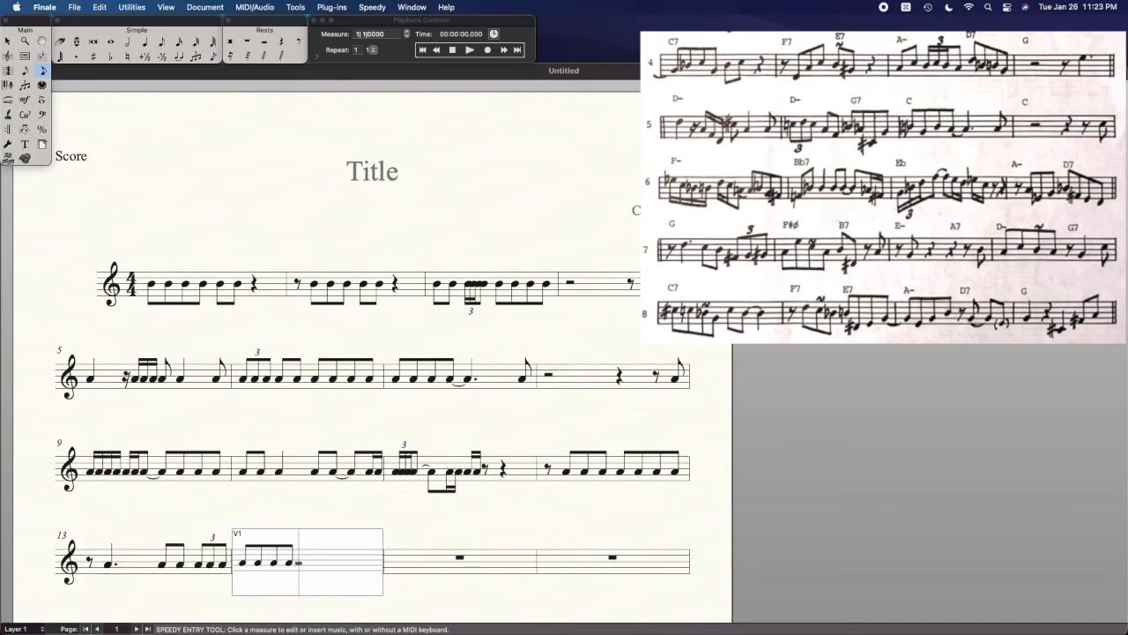
pyautogui.click(459, 560)
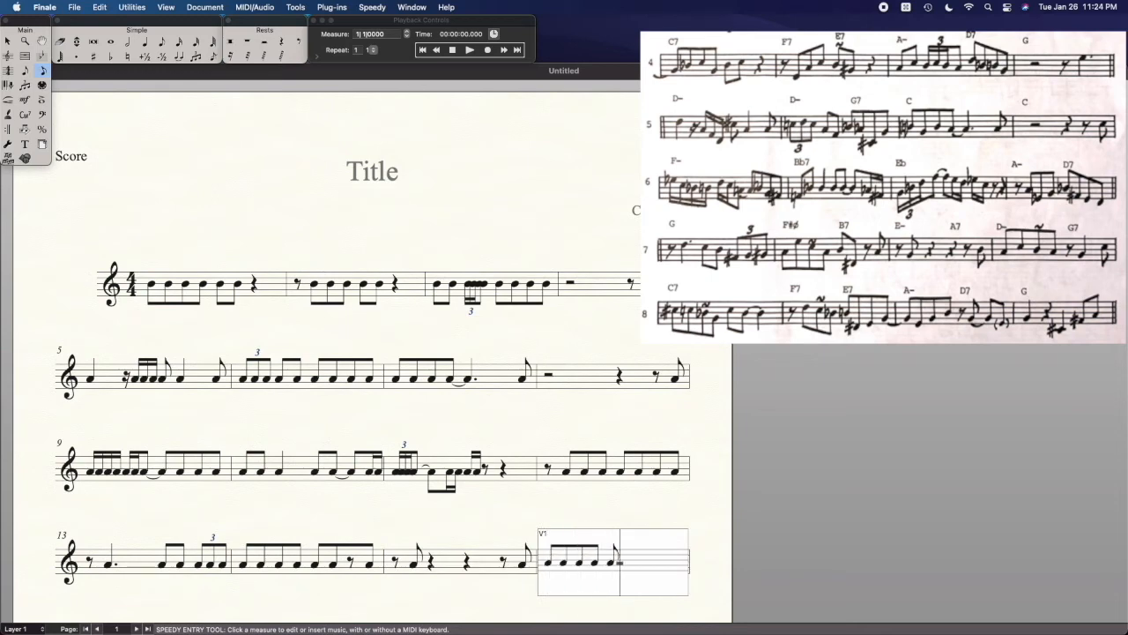
pyautogui.scroll(3)
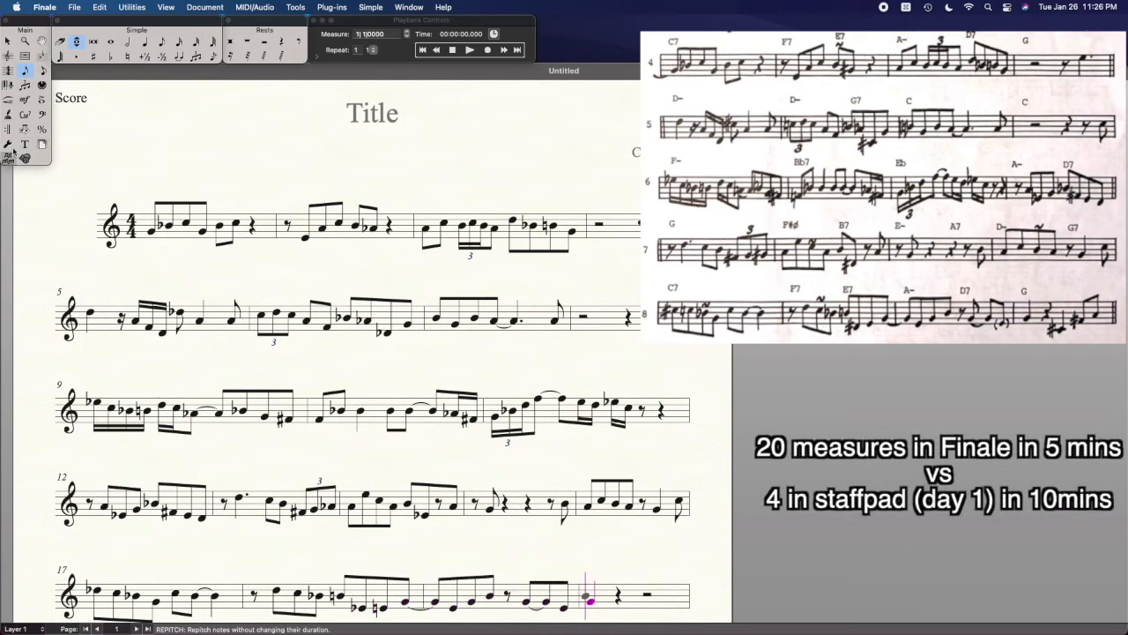
# - Add the text note '5:08: from line 4 to the end of head' below the score and play back the solo
pyautogui.click(25, 144)
pyautogui.write('5:08:  from line 4 to the end o f')
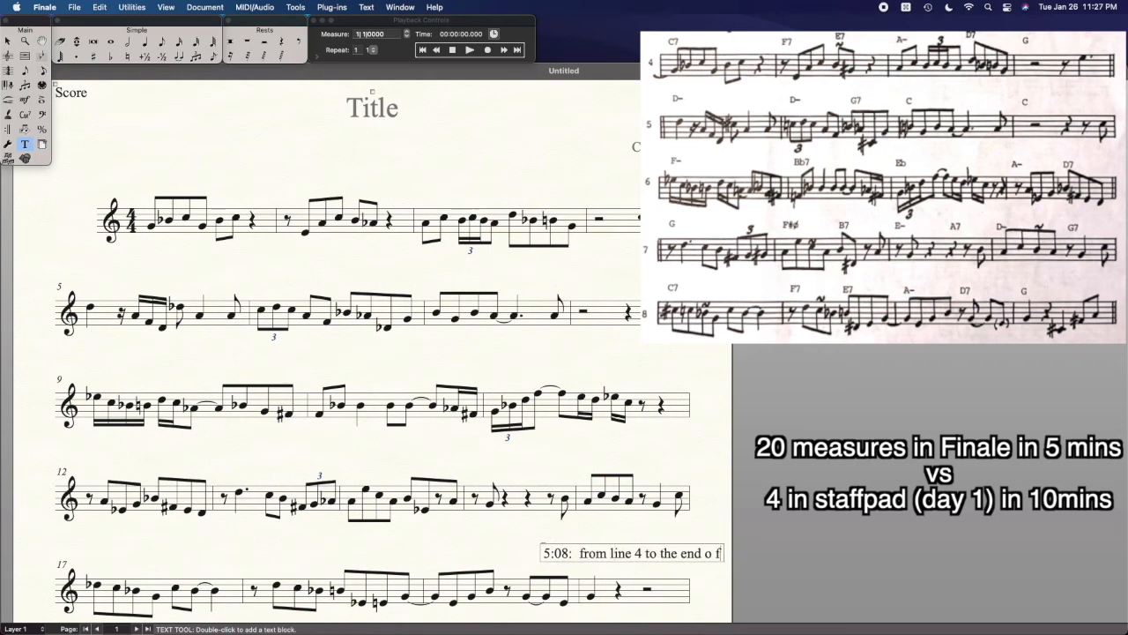
pyautogui.click(469, 50)
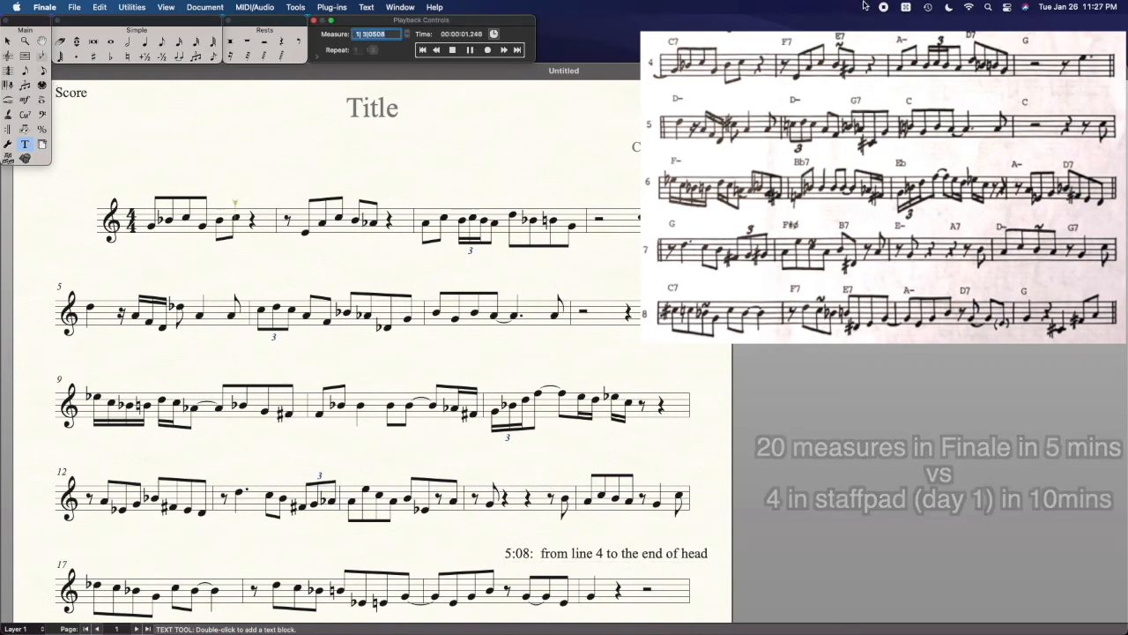